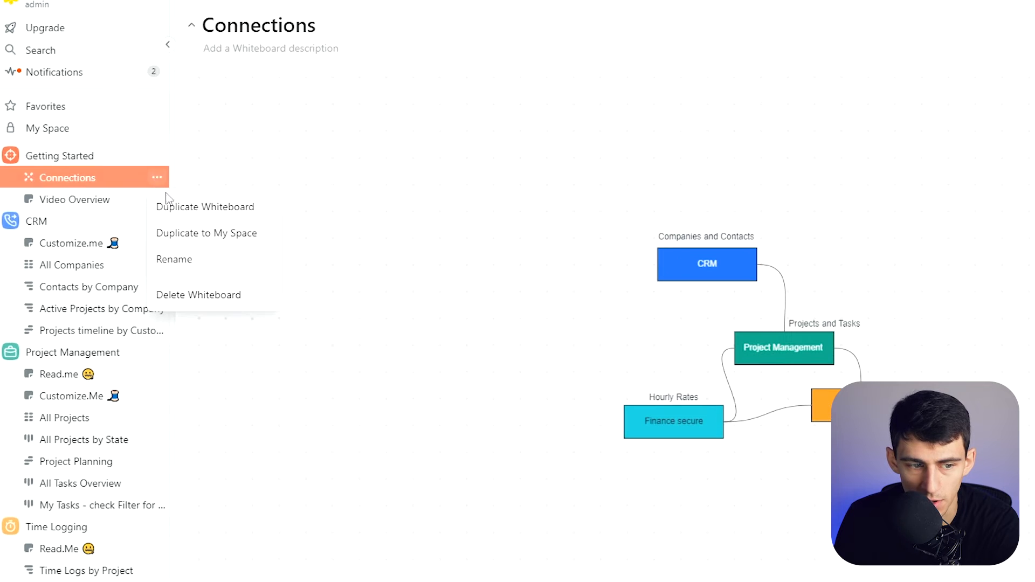
click(462, 284)
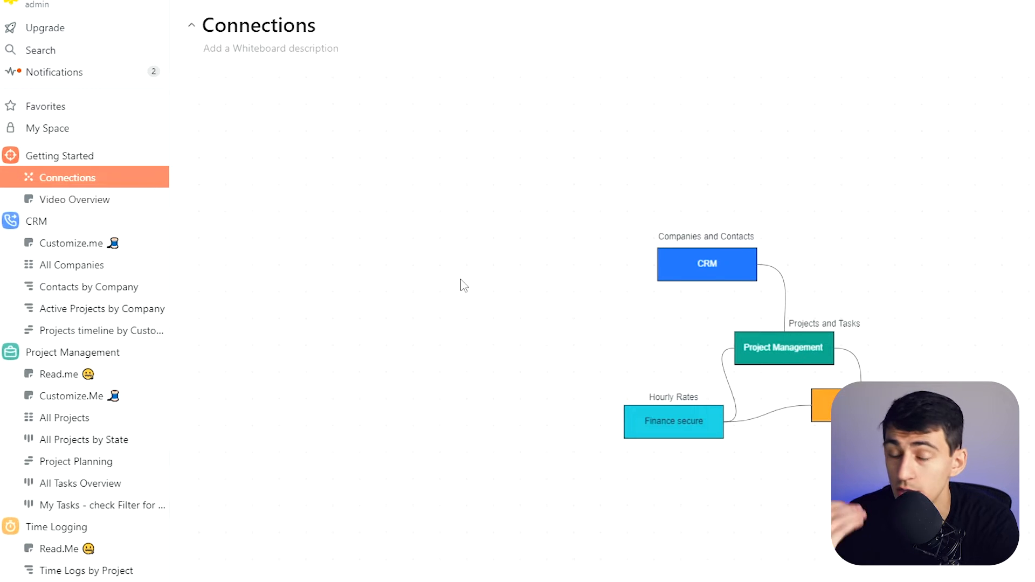
mouse_move(786, 289)
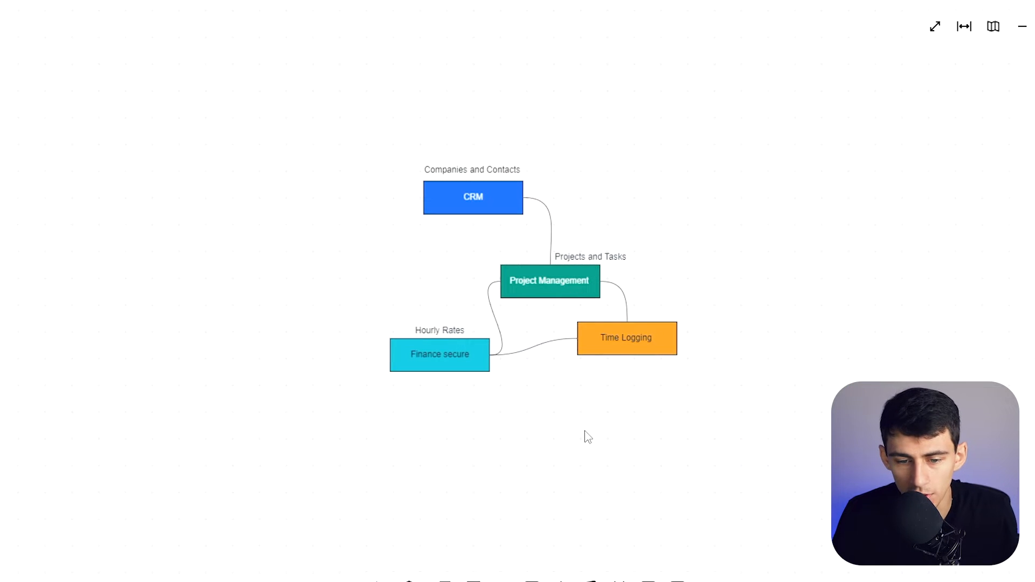
mouse_move(719, 202)
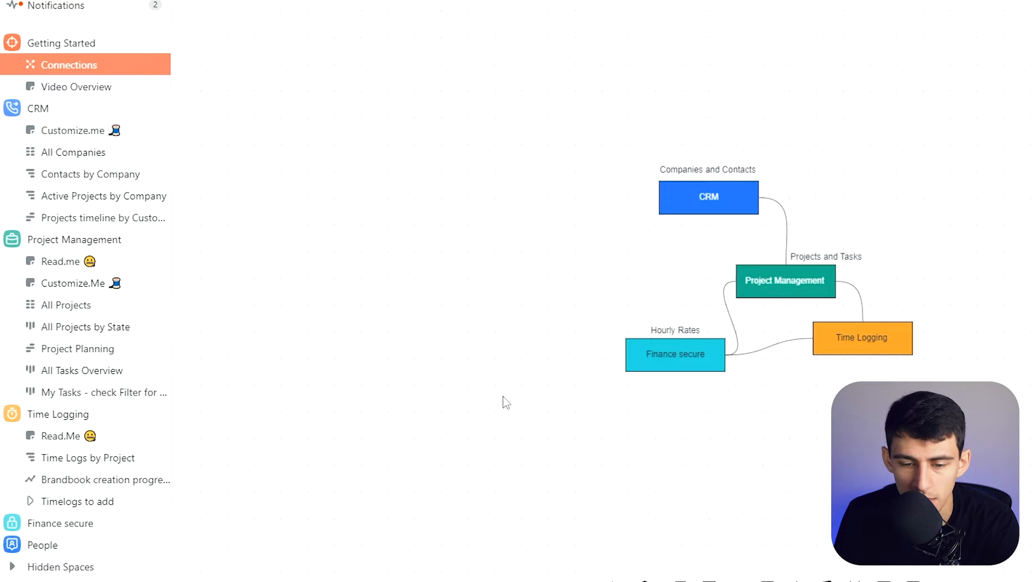
click(675, 354)
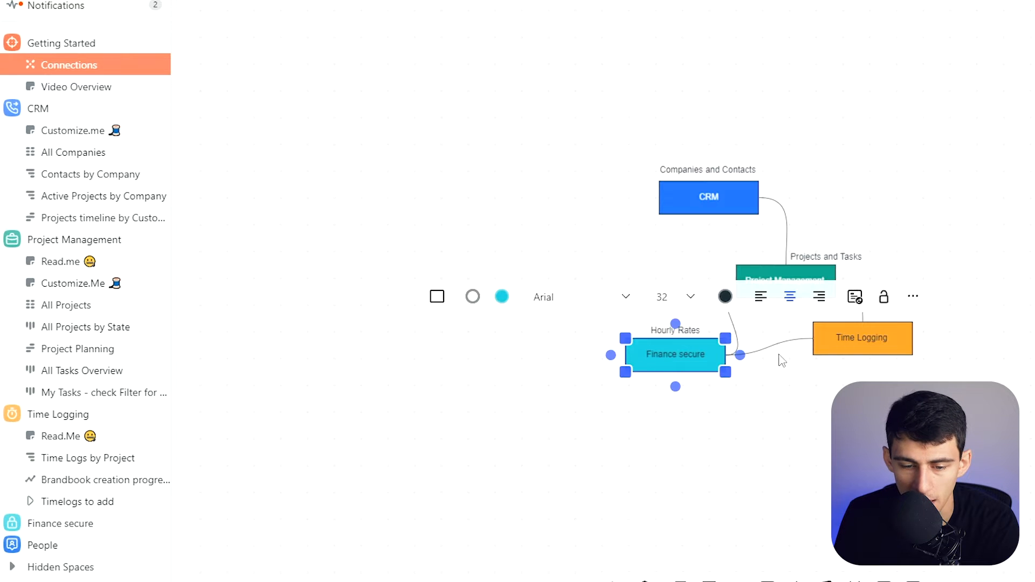
click(784, 280)
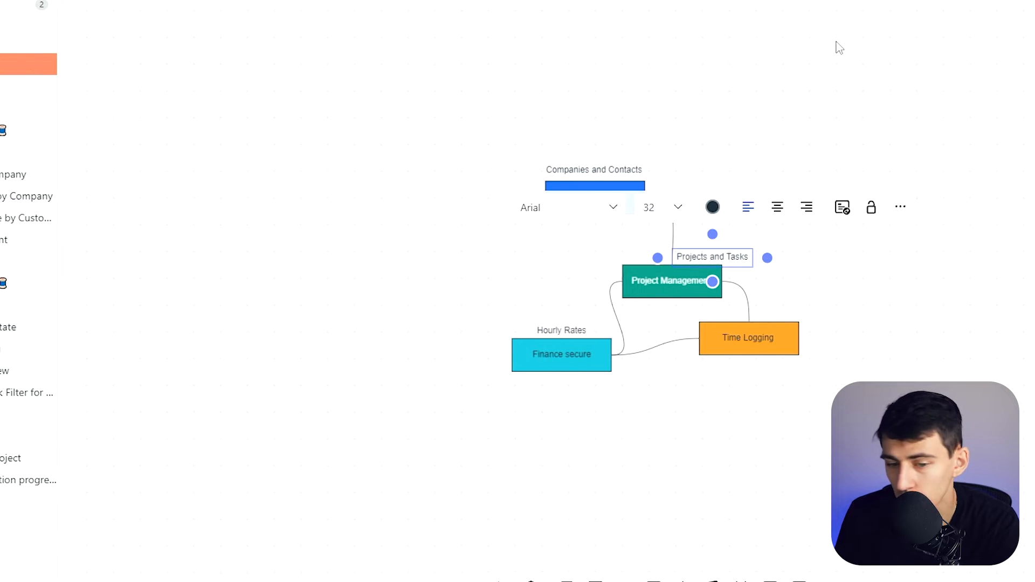
mouse_move(837, 138)
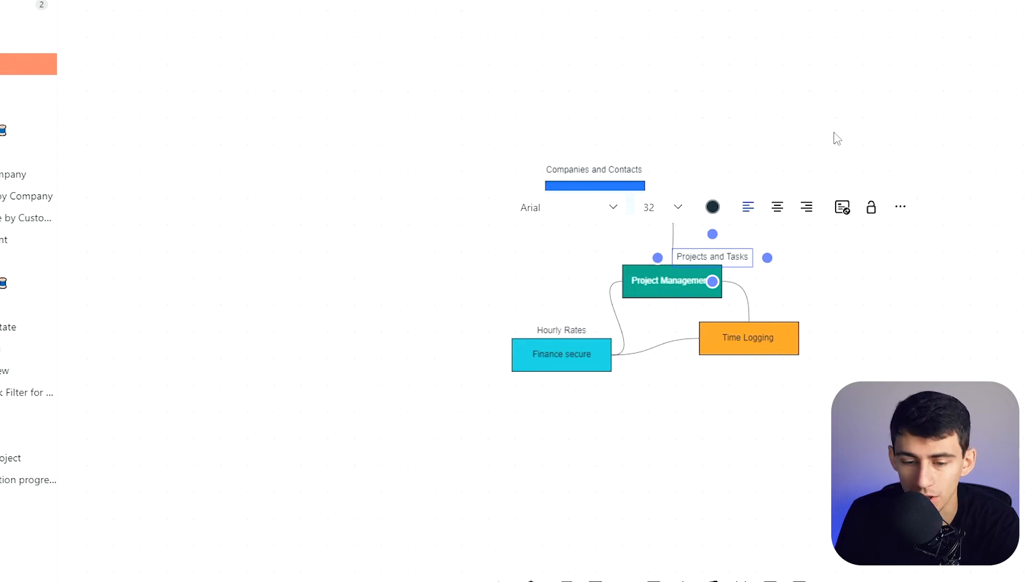